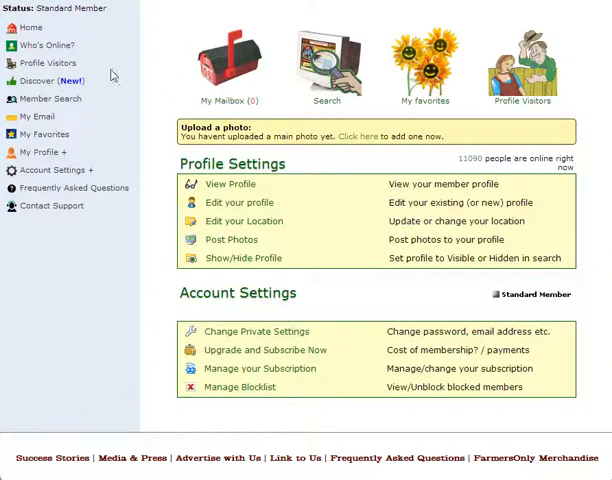
{"action": "mouse_move", "coordinate": [84, 228]}
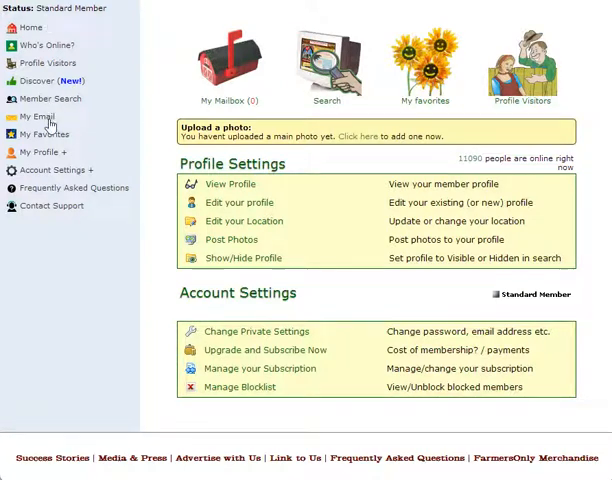
{"action": "mouse_move", "coordinate": [28, 156]}
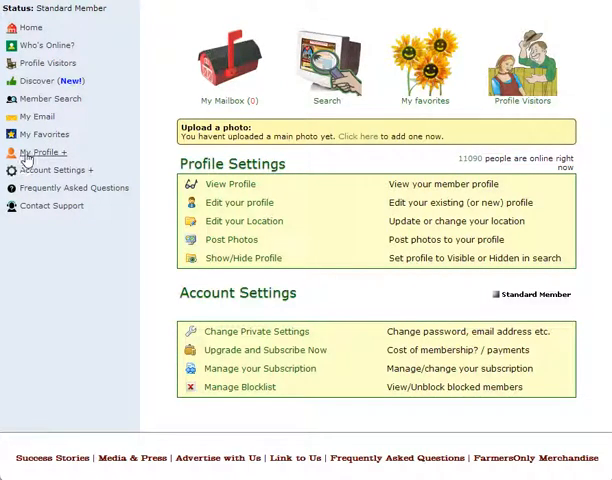
Go to My Profile and reach the Edit My Photos page.
{"action": "left_click", "coordinate": [44, 152]}
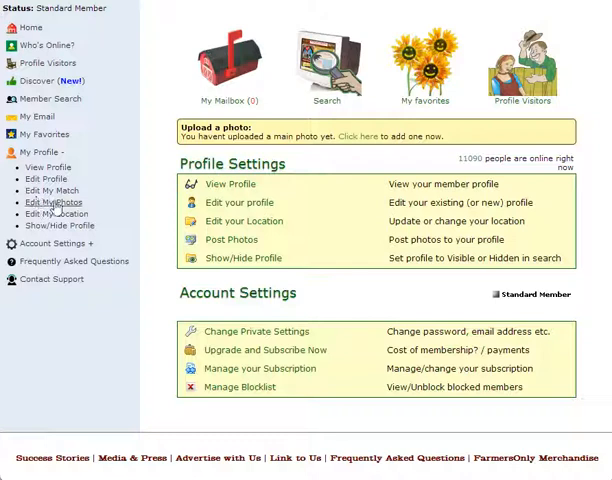
{"action": "left_click", "coordinate": [232, 240]}
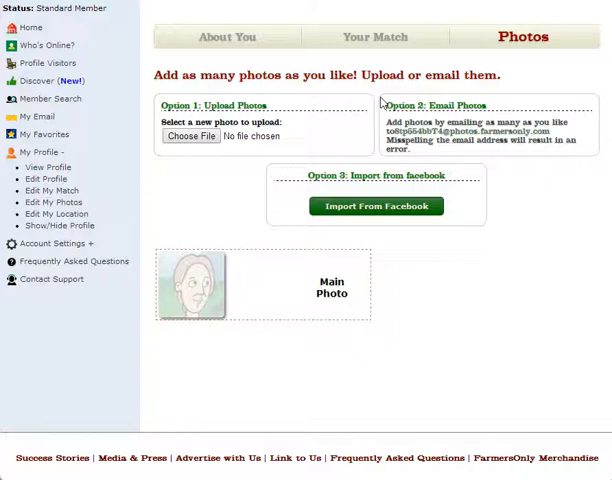
{"action": "mouse_move", "coordinate": [268, 204]}
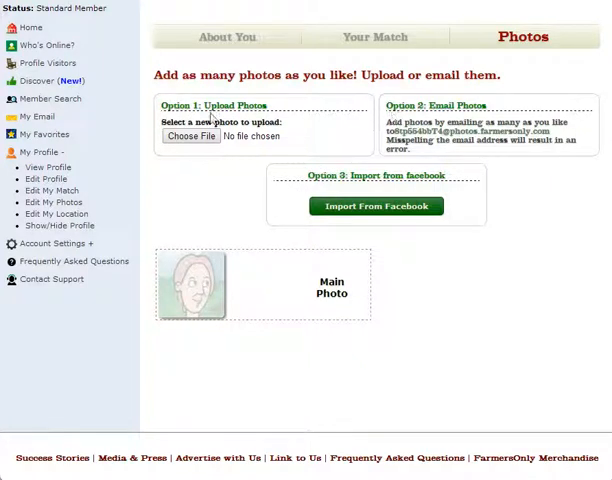
{"action": "mouse_move", "coordinate": [164, 184]}
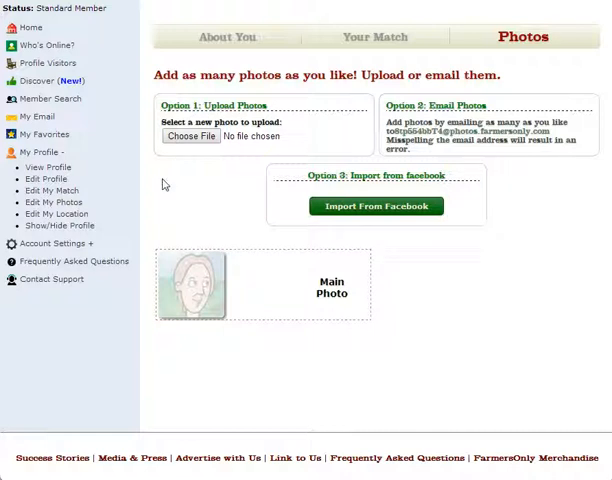
{"action": "mouse_move", "coordinate": [256, 120]}
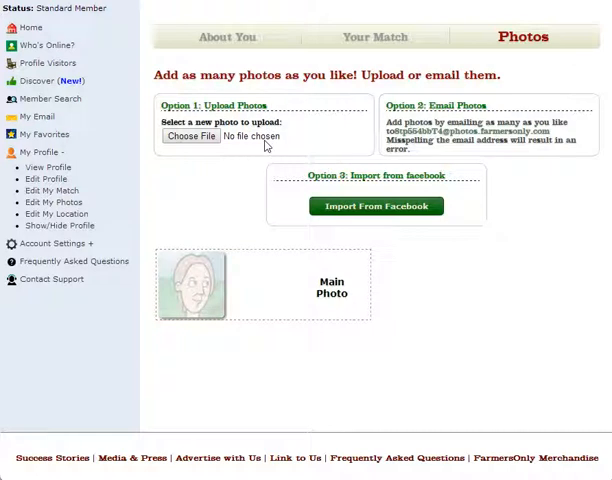
{"action": "mouse_move", "coordinate": [264, 144]}
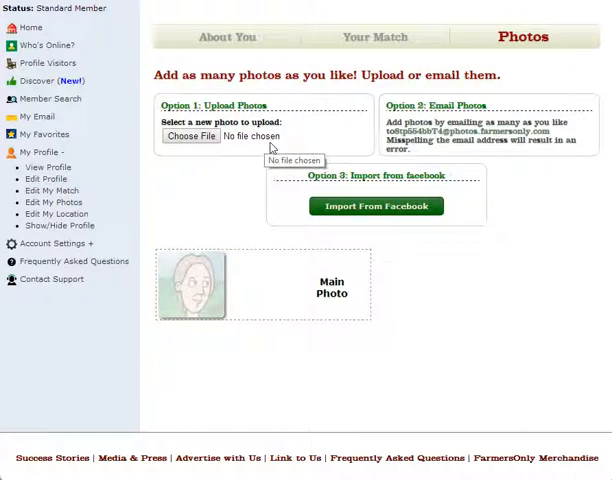
{"action": "mouse_move", "coordinate": [244, 164]}
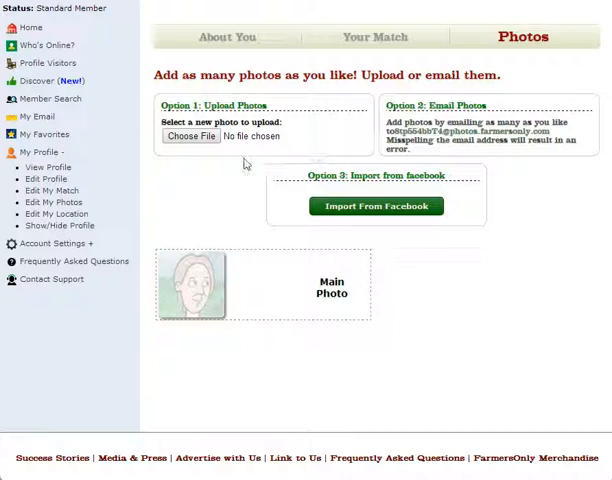
{"action": "mouse_move", "coordinate": [220, 164]}
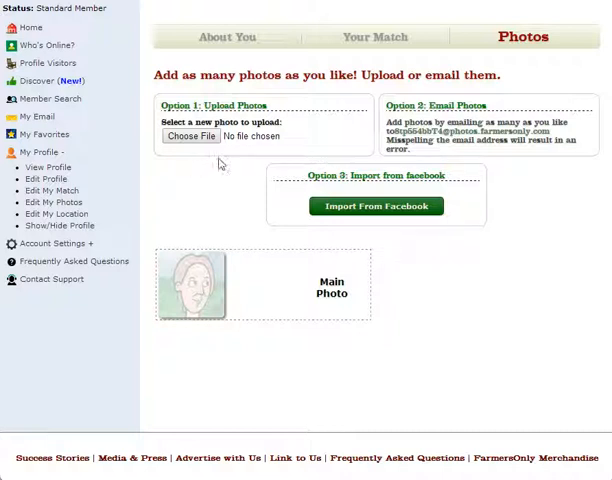
{"action": "mouse_move", "coordinate": [246, 176]}
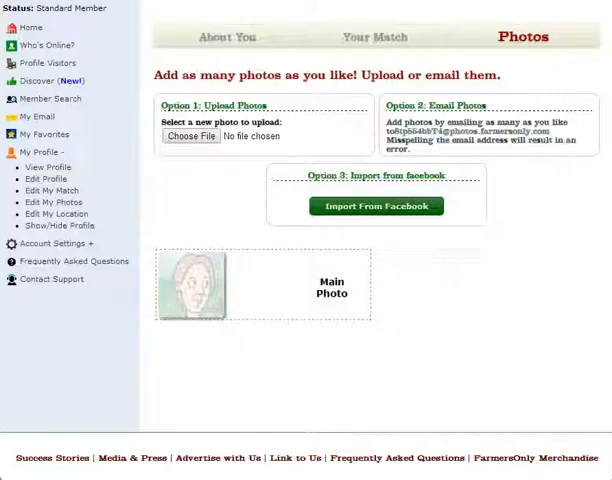
Save the windmill sunset image to Downloads under the name 'wind'.
{"action": "right_click", "coordinate": [270, 96]}
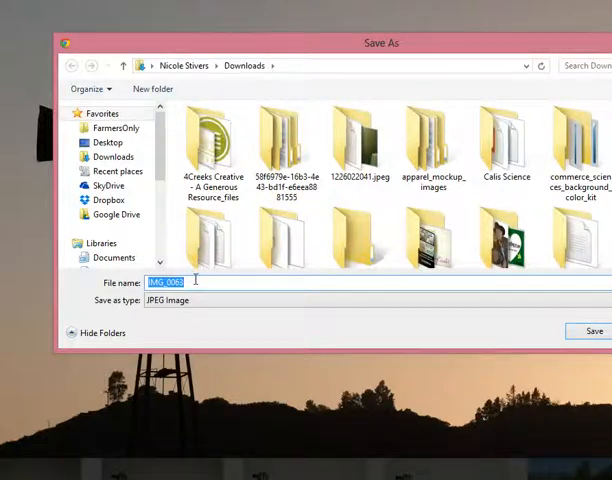
{"action": "type", "text": "wind"}
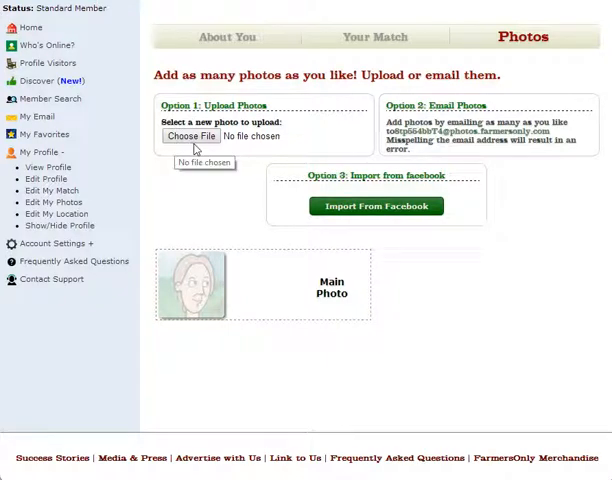
{"action": "mouse_move", "coordinate": [192, 136]}
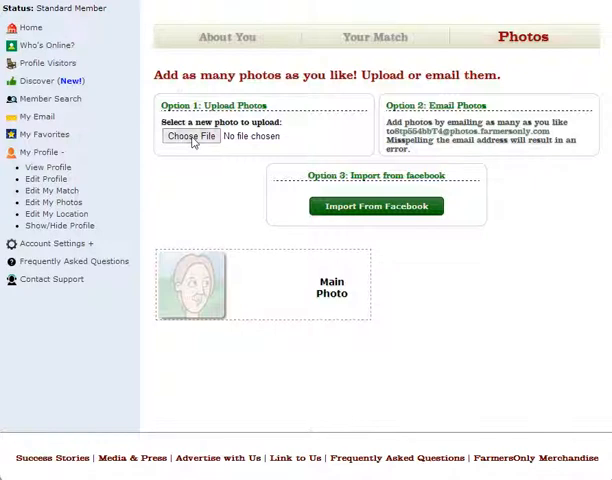
Start Choose File under Option 1: Upload Photo to browse Downloads.
{"action": "left_click", "coordinate": [188, 136]}
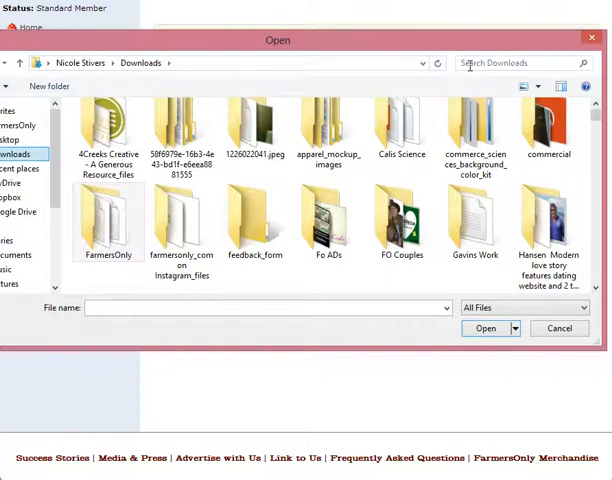
Search Downloads for 'windmill', select windmill833 and upload it as the Main Photo.
{"action": "left_click", "coordinate": [510, 64]}
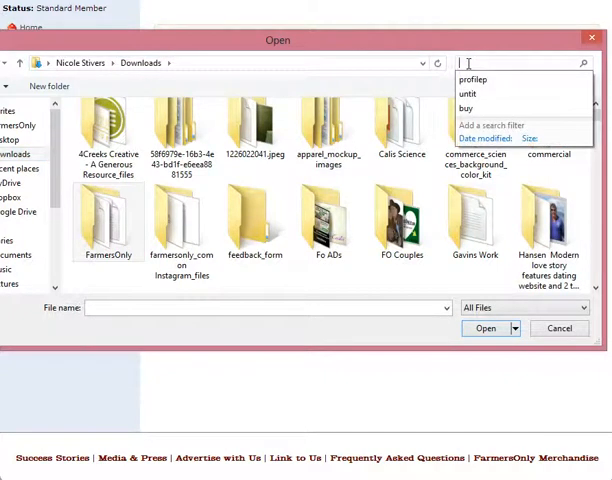
{"action": "type", "text": "windmill"}
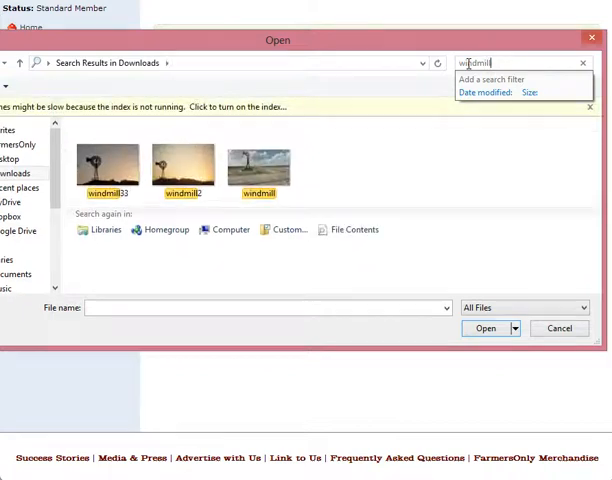
{"action": "left_click", "coordinate": [108, 160]}
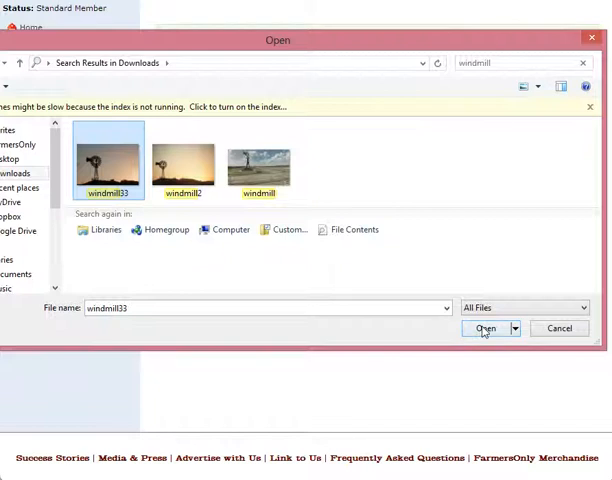
{"action": "left_click", "coordinate": [484, 328]}
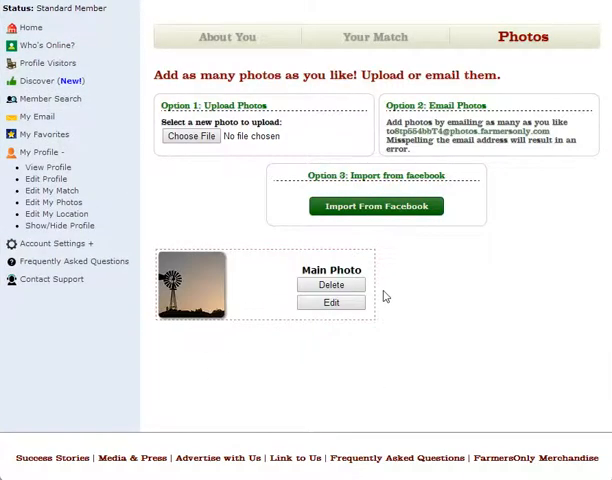
{"action": "mouse_move", "coordinate": [220, 372]}
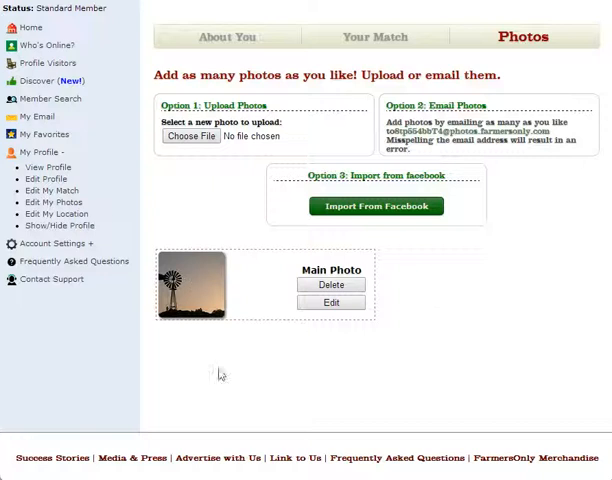
{"action": "mouse_move", "coordinate": [186, 380]}
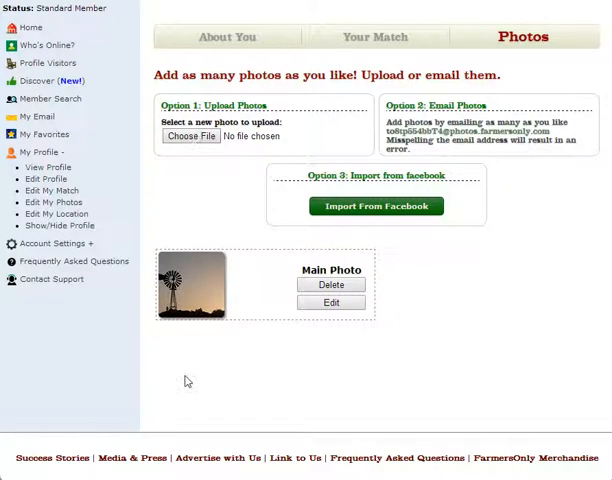